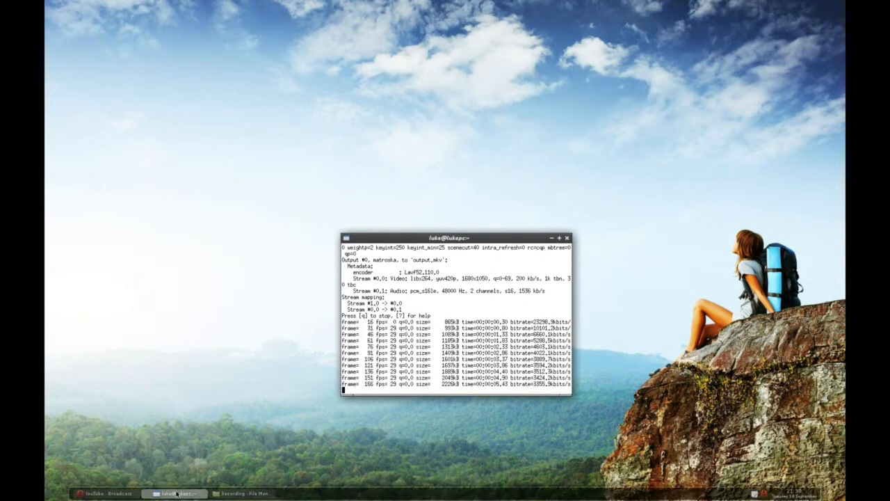
# Scroll through the YouTube list of uploaded Let's make a game episodes
pyautogui.click(106, 493)
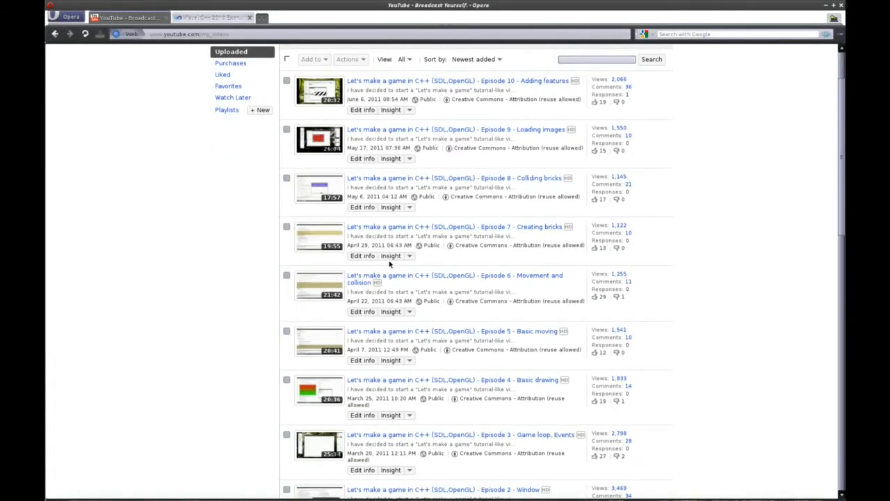
pyautogui.scroll(-3)
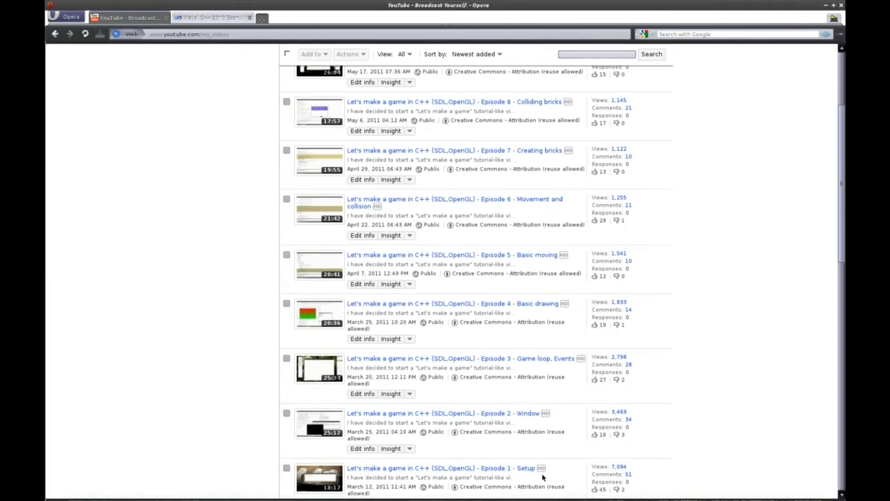
pyautogui.scroll(3)
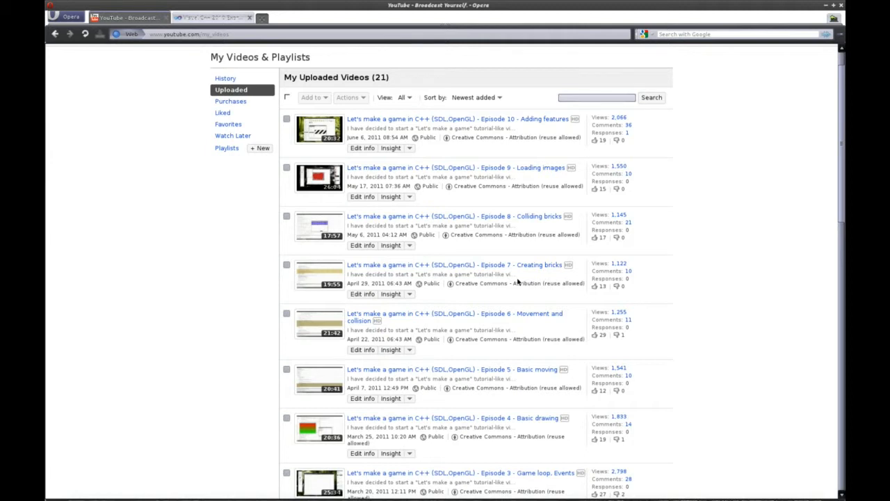
pyautogui.moveTo(468, 253)
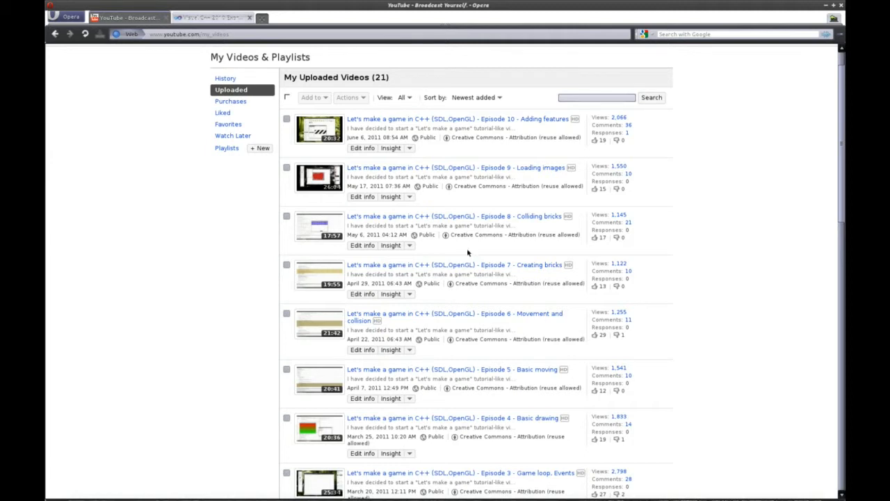
pyautogui.scroll(-3)
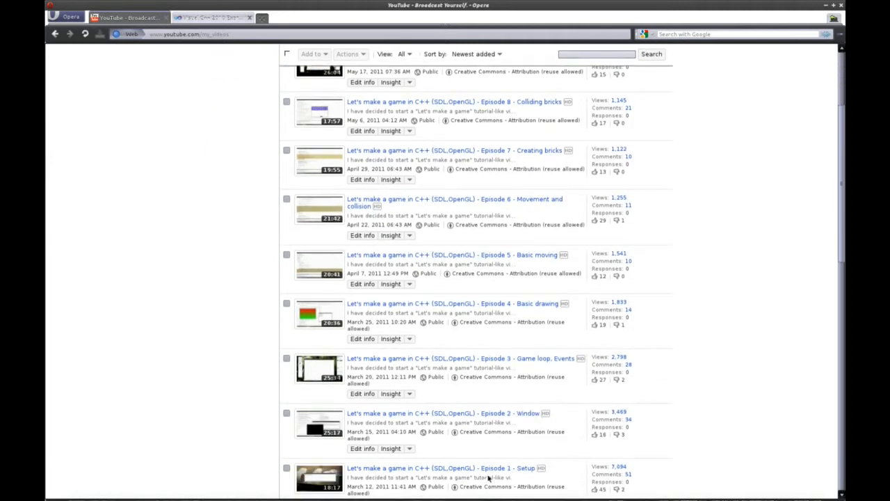
pyautogui.moveTo(533, 463)
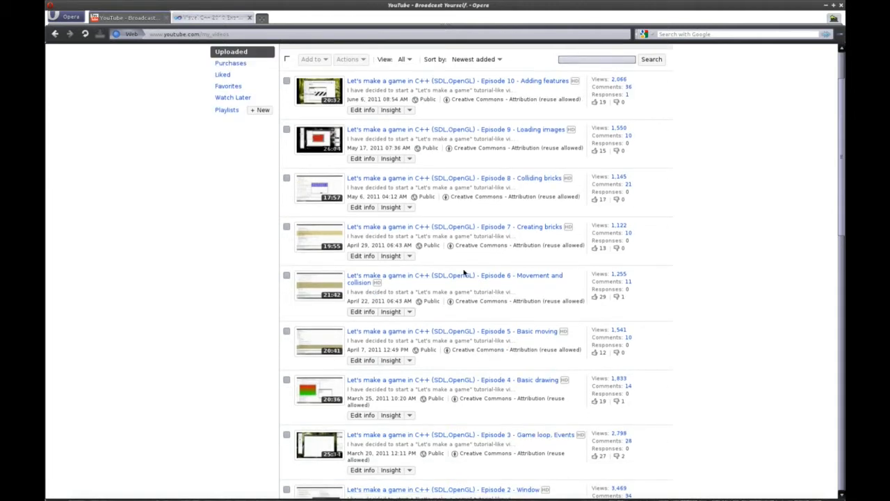
pyautogui.moveTo(503, 296)
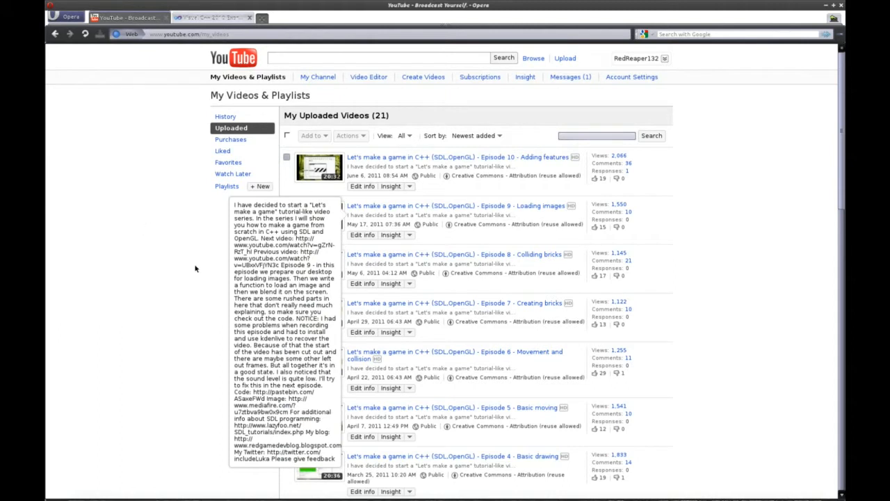
pyautogui.scroll(-3)
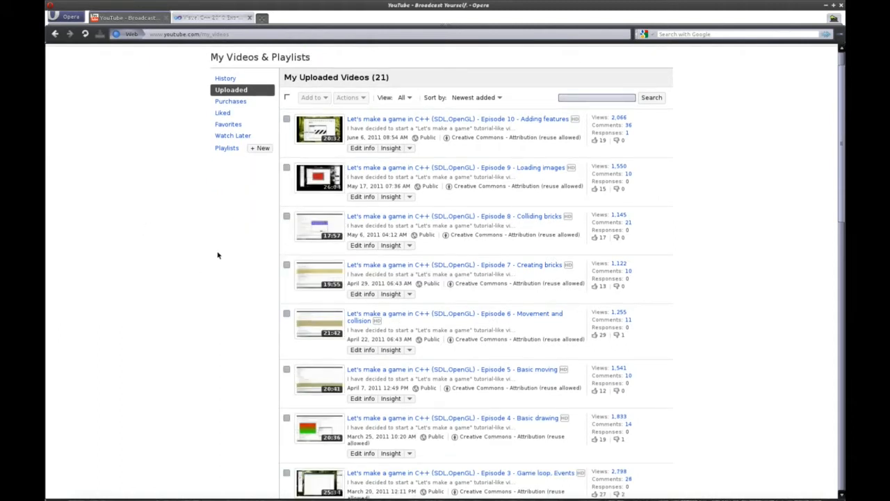
pyautogui.moveTo(214, 280)
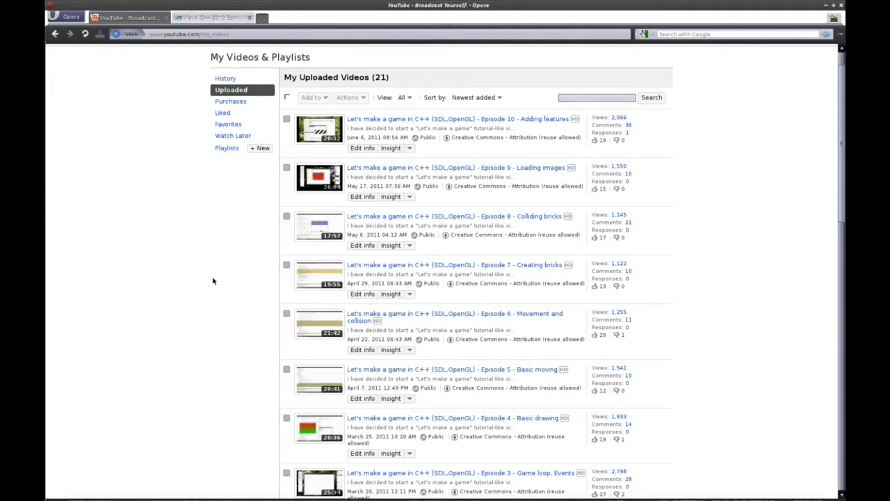
pyautogui.moveTo(366, 260)
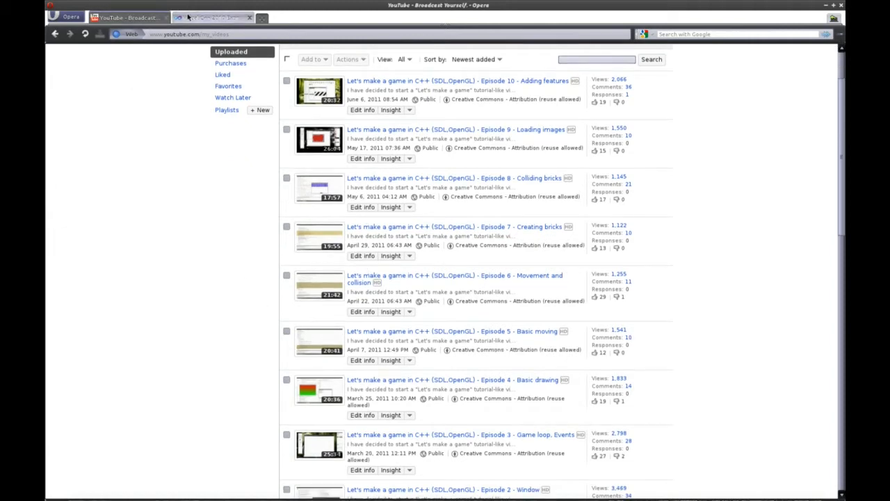
# View the Visual C++ 2010 Express page, briefly highlighting its heading, then return to YouTube
pyautogui.click(209, 17)
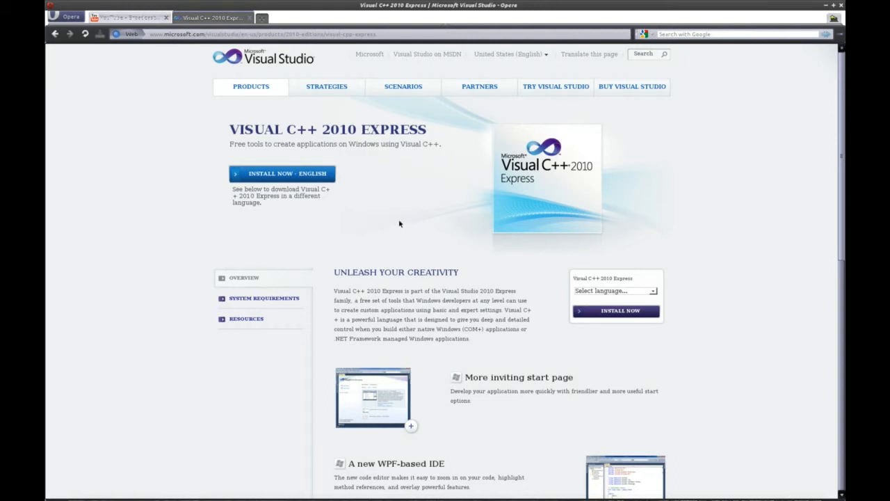
pyautogui.moveTo(398, 367)
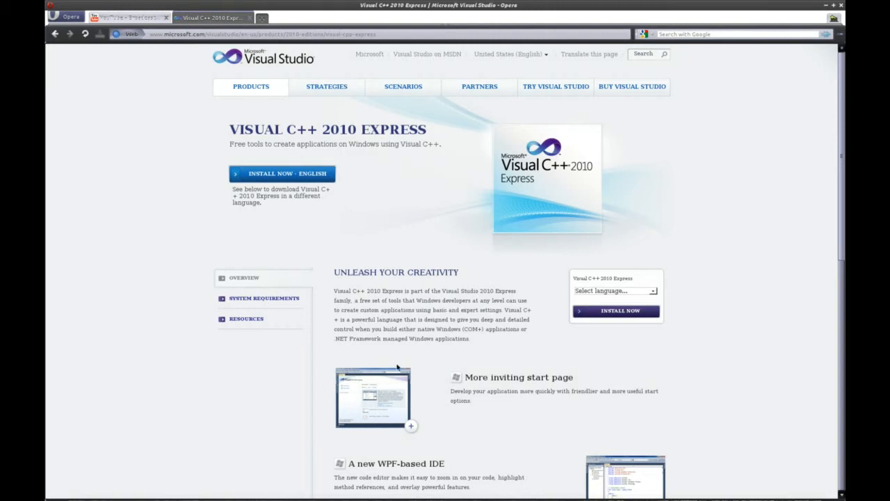
pyautogui.moveTo(126, 286)
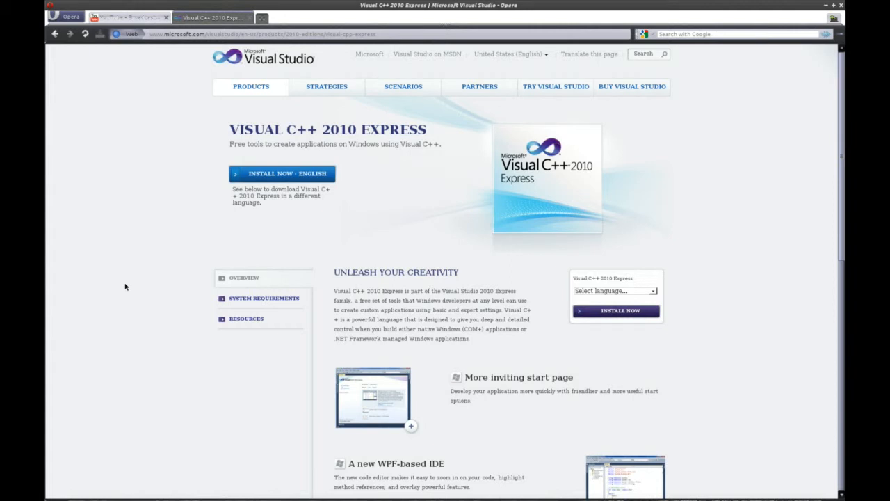
pyautogui.moveTo(139, 164)
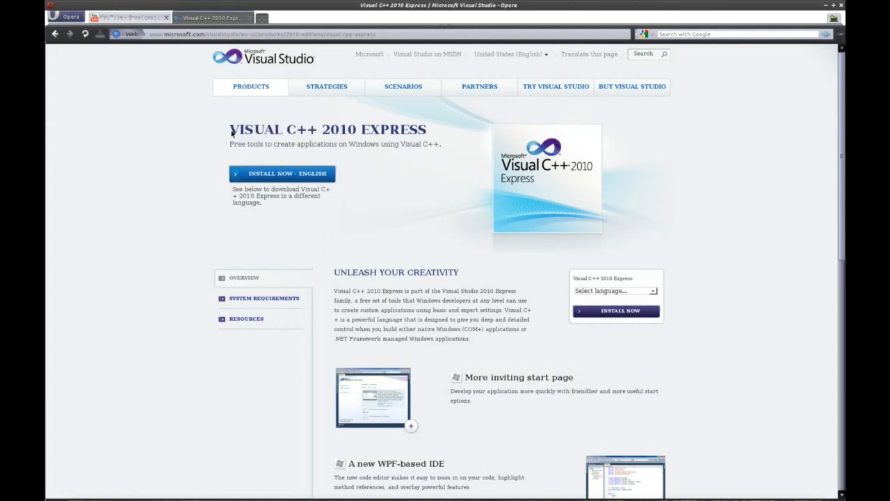
pyautogui.doubleClick(278, 130)
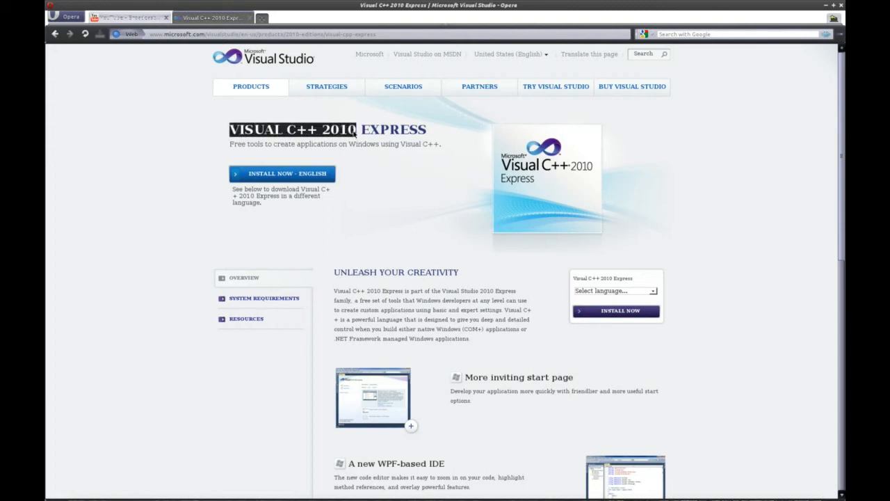
pyautogui.click(393, 132)
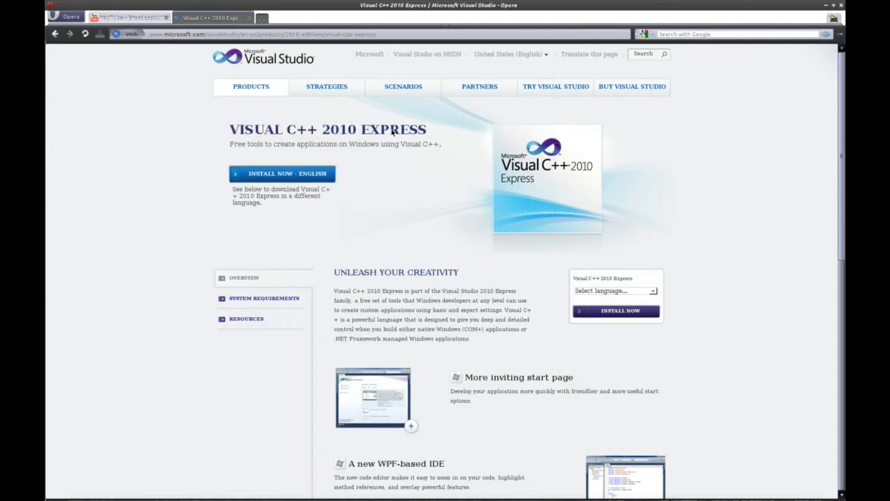
pyautogui.moveTo(341, 139)
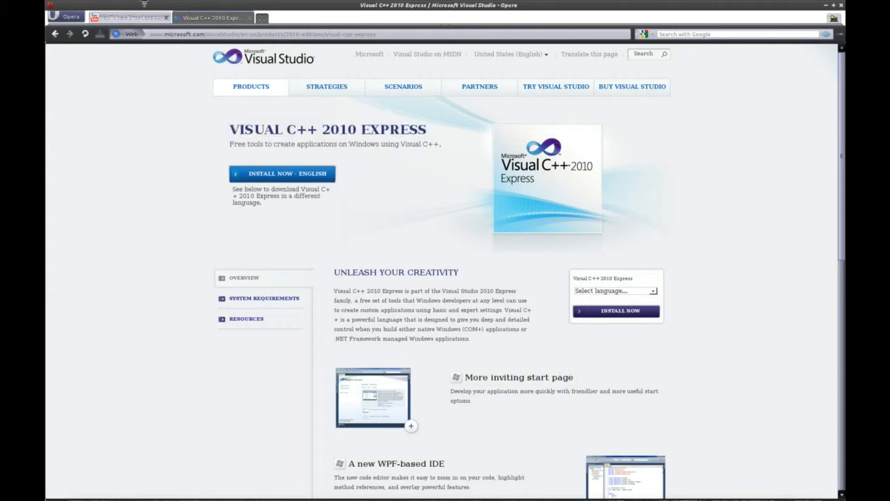
pyautogui.click(129, 18)
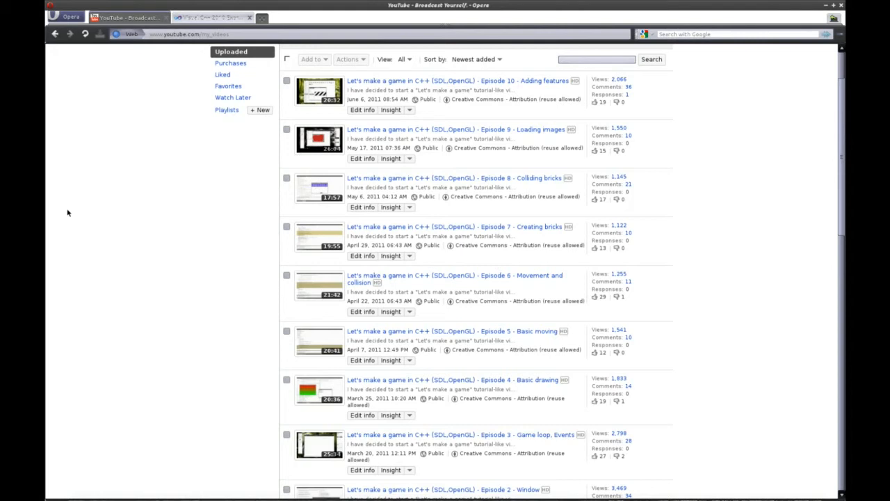
pyautogui.moveTo(104, 243)
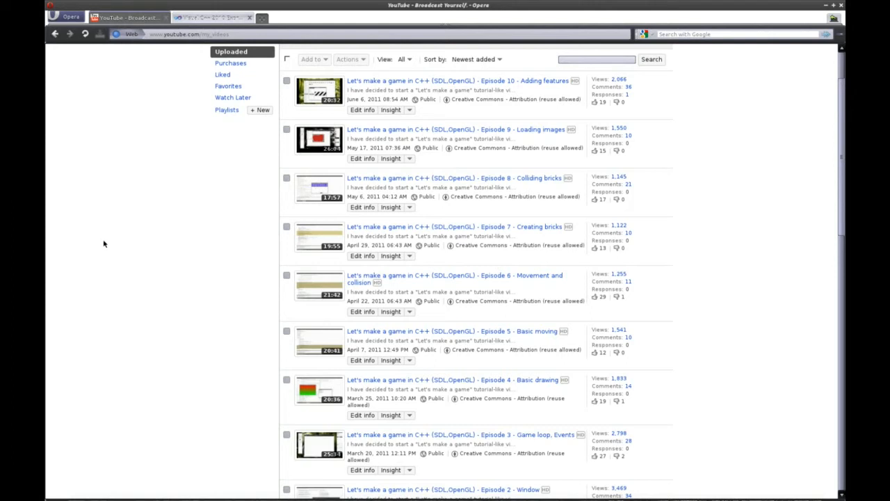
# Scroll the uploaded episodes list back to the top, then show the Visual C++ 2010 Express tab
pyautogui.scroll(-3)
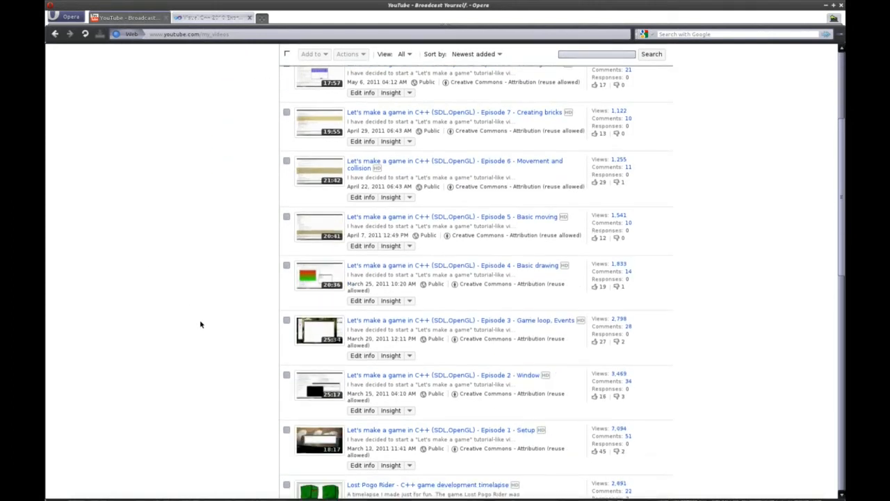
pyautogui.scroll(3)
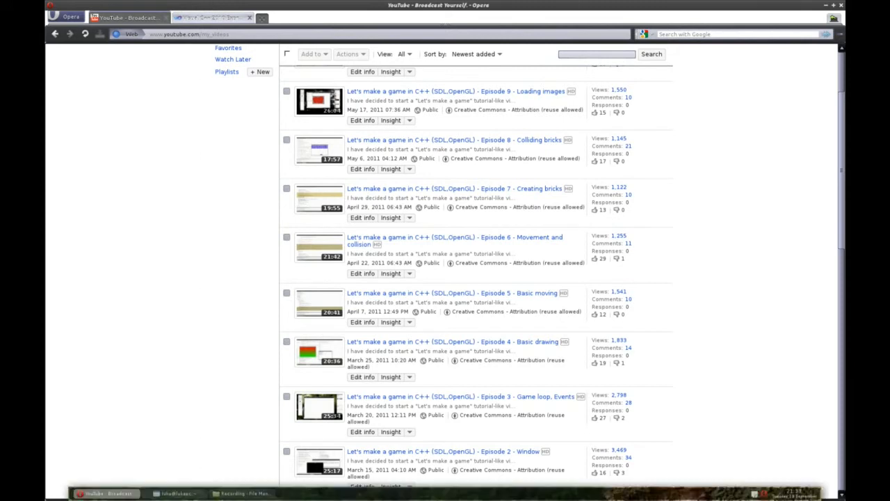
pyautogui.moveTo(203, 422)
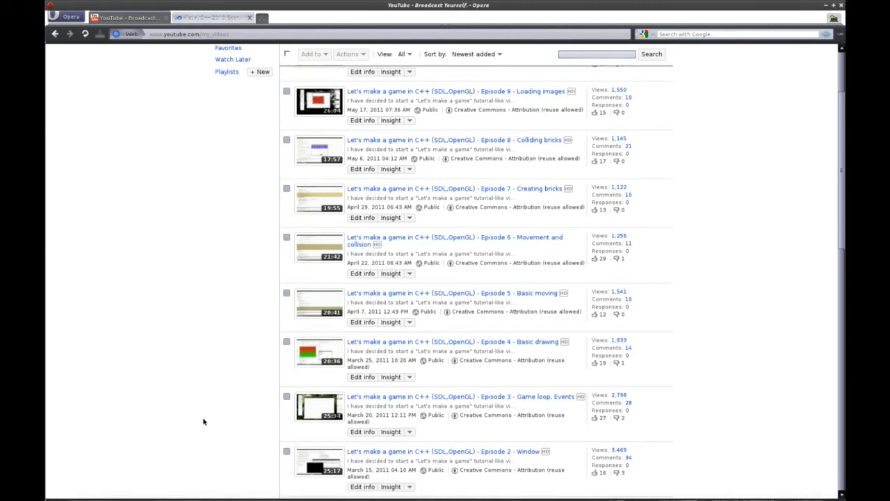
pyautogui.moveTo(221, 323)
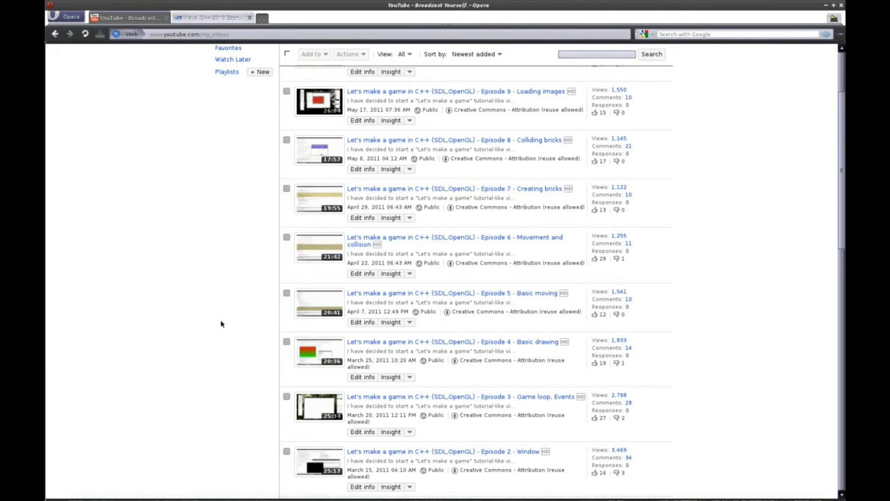
pyautogui.scroll(3)
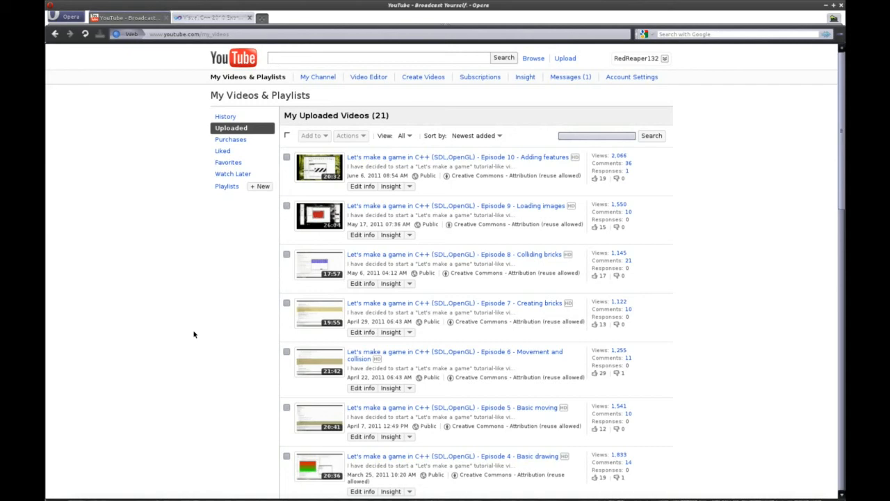
pyautogui.click(212, 17)
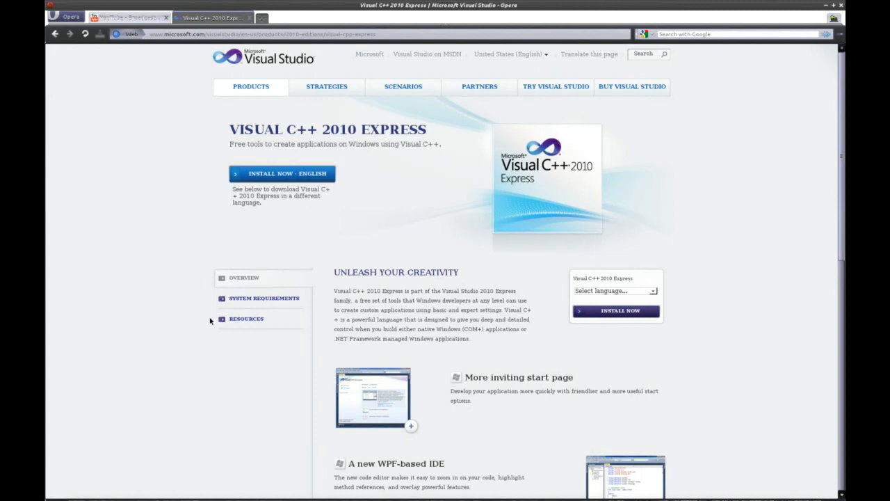
# Switch back to the YouTube My Uploaded Videos tab and scroll down slightly
pyautogui.click(125, 17)
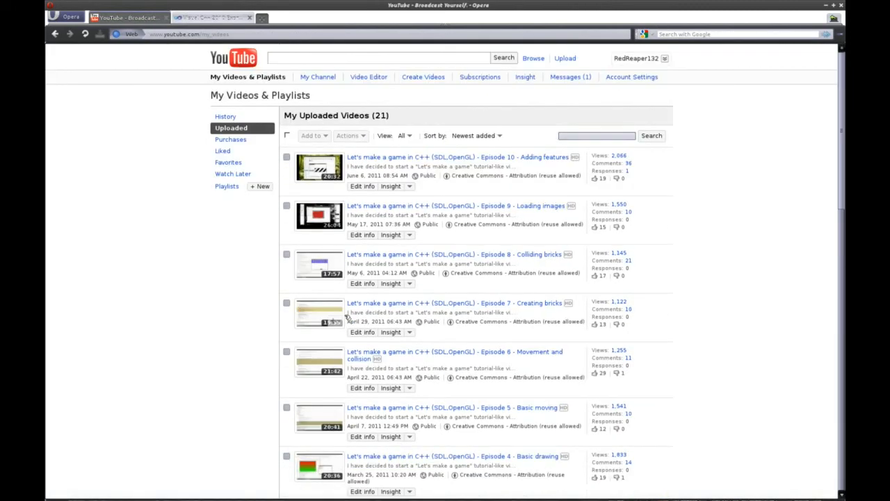
pyautogui.scroll(-3)
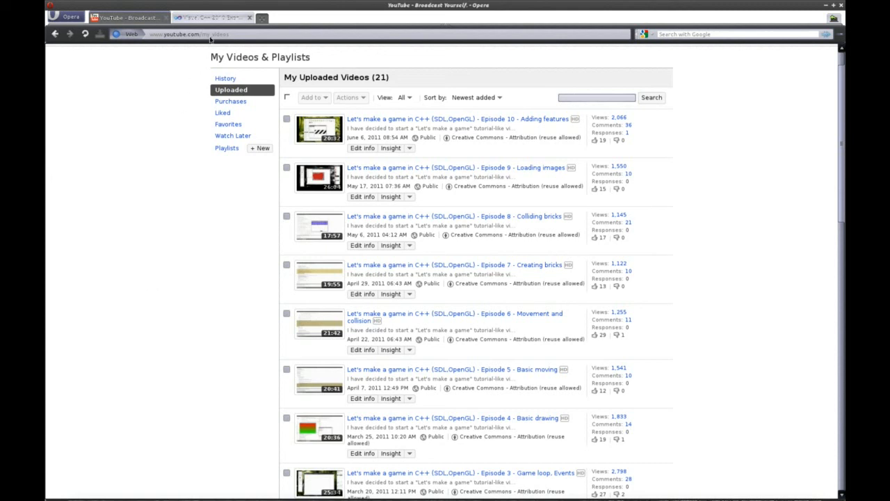
pyautogui.moveTo(163, 432)
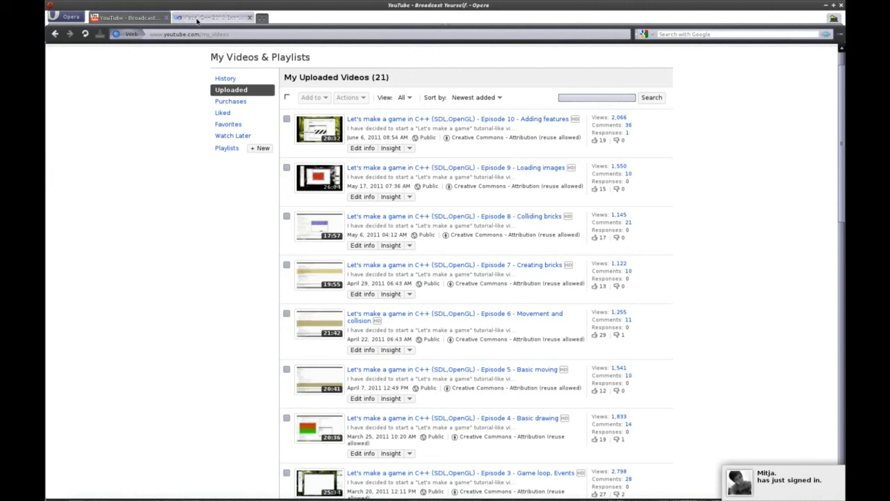
pyautogui.moveTo(212, 17)
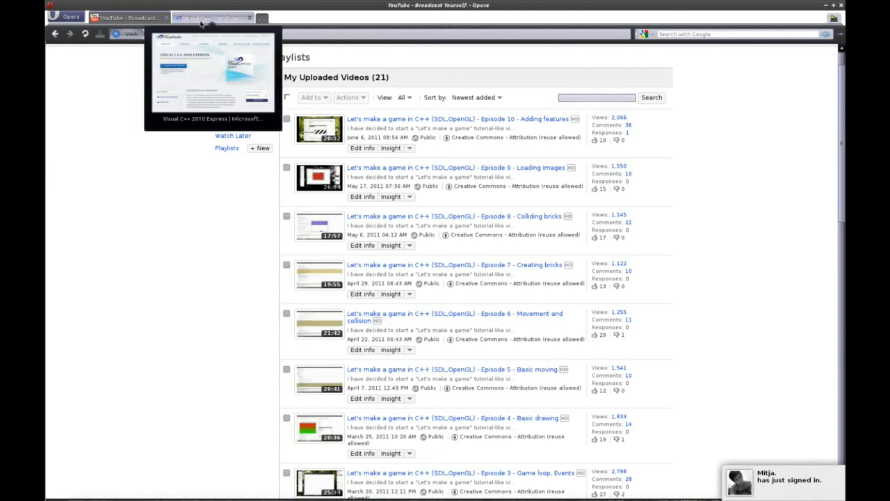
# Switch to the Opera tab showing the Visual C++ 2010 Express product page
pyautogui.click(212, 18)
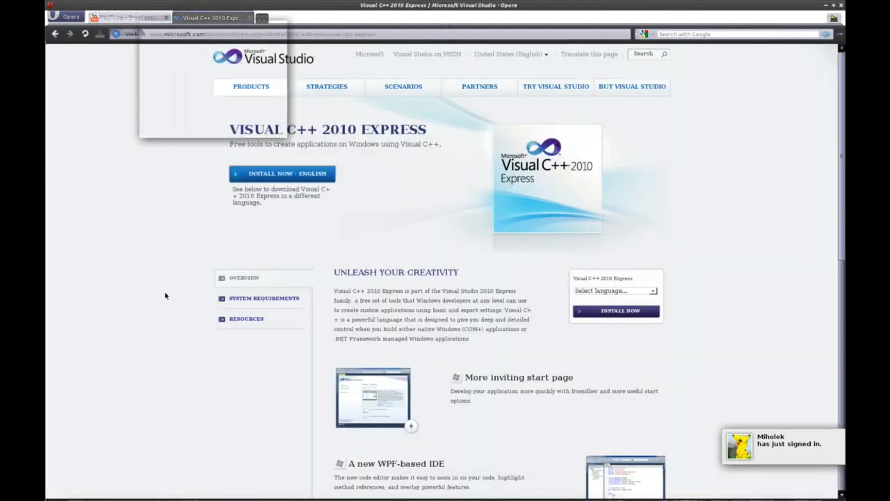
pyautogui.moveTo(143, 267)
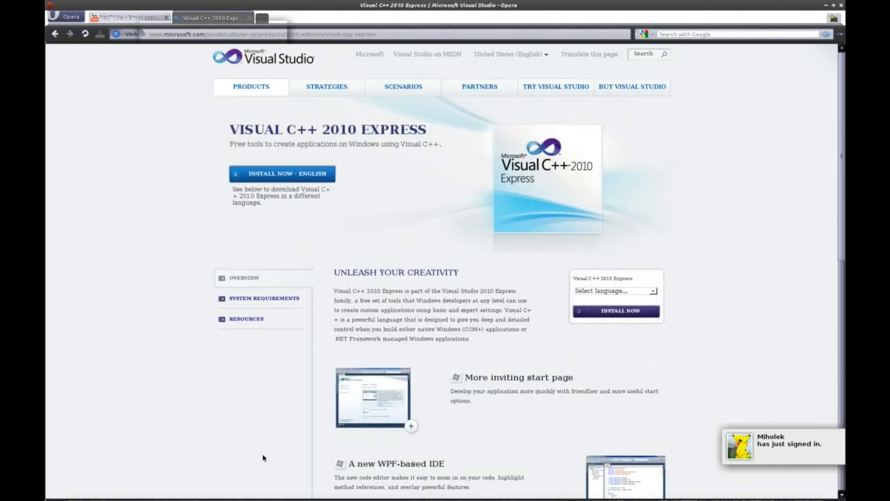
pyautogui.moveTo(171, 471)
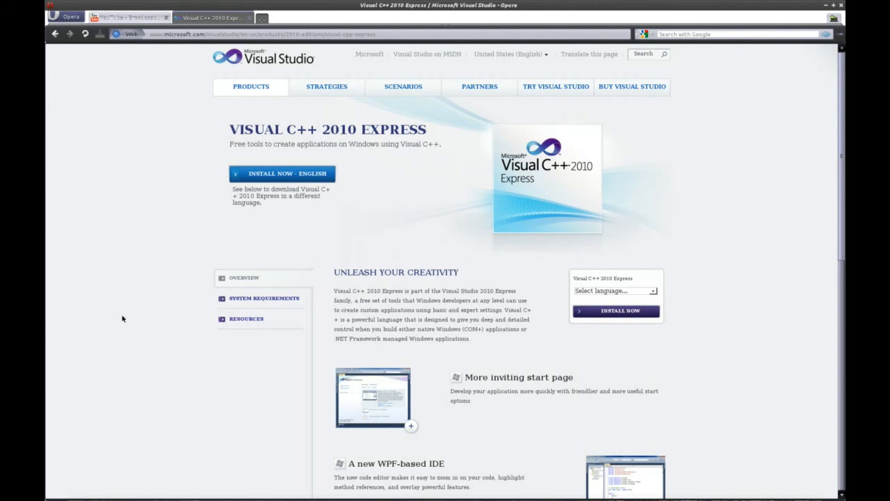
pyautogui.moveTo(68, 464)
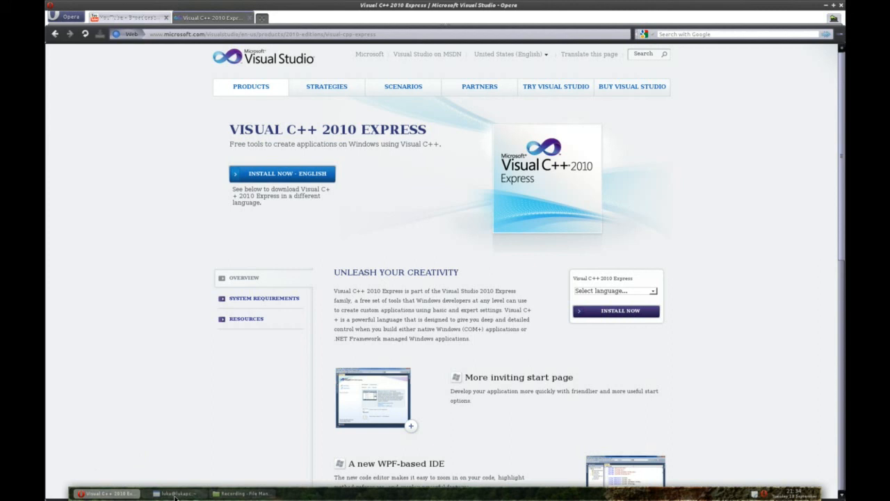
pyautogui.moveTo(147, 419)
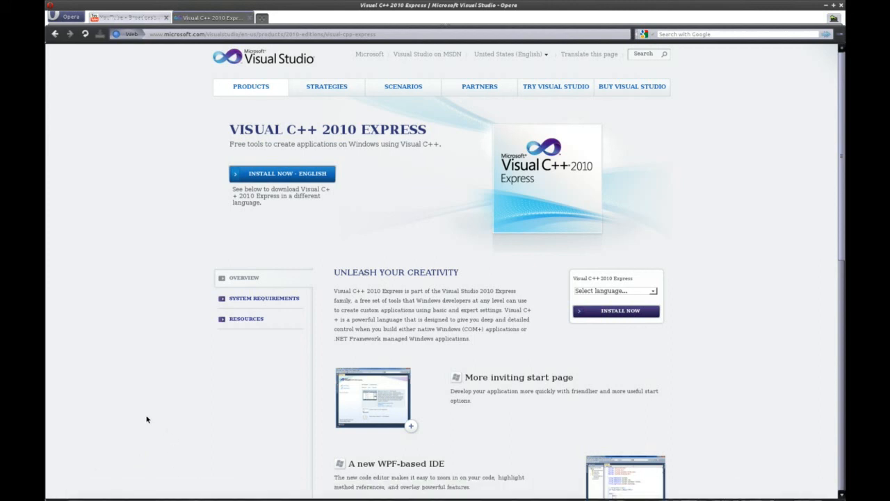